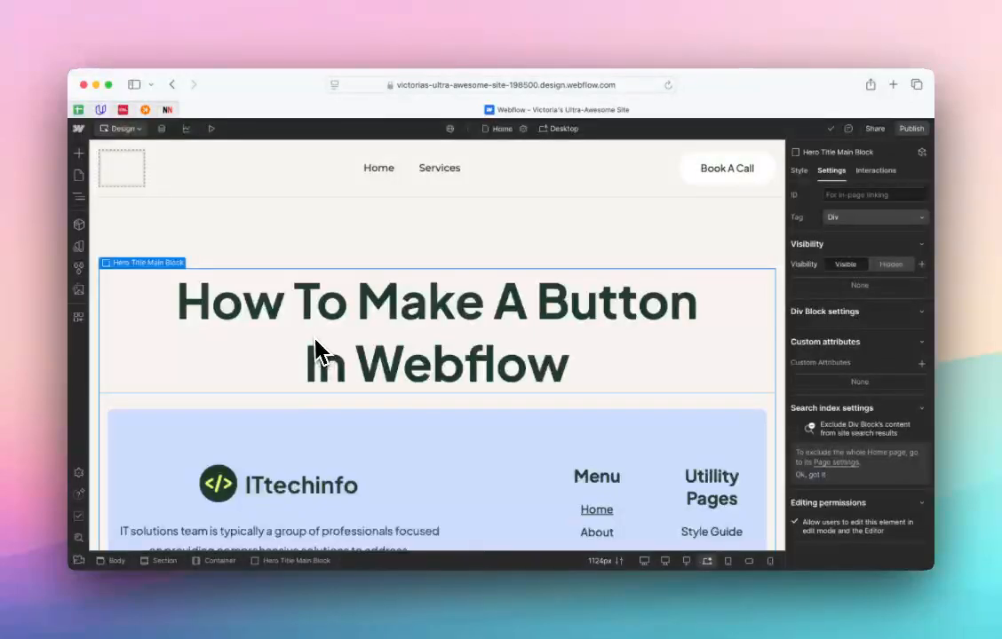
mouse_move(223, 387)
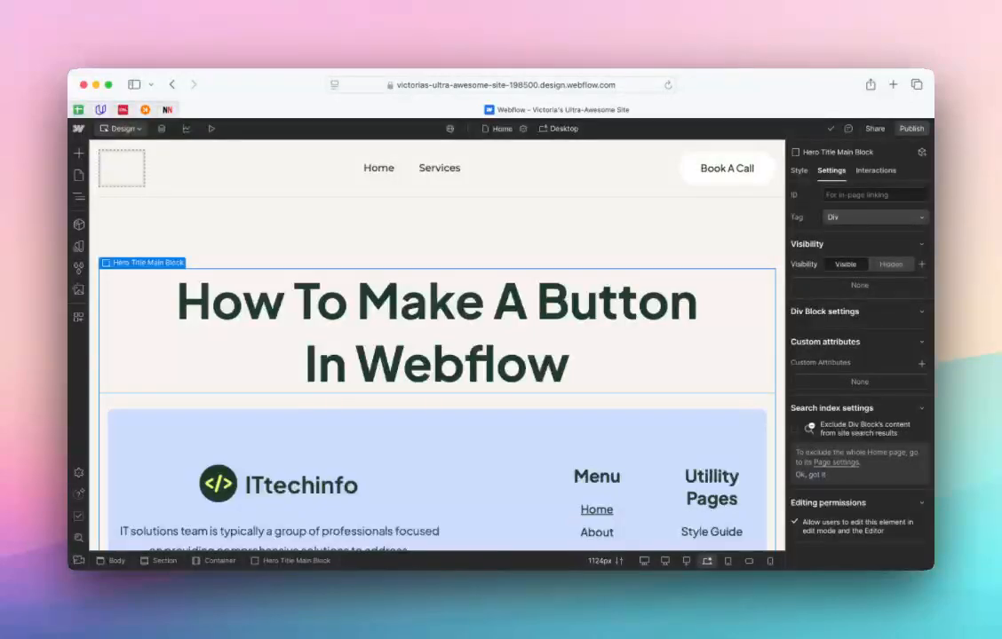
mouse_move(78, 153)
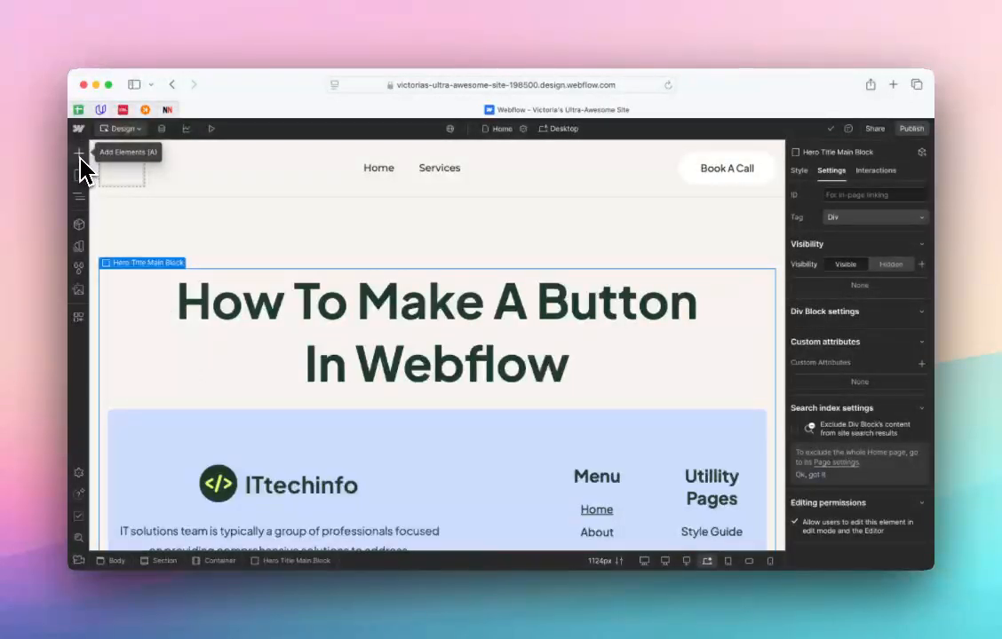
Locate the Button element in the Add panel to place it under the heading
left_click(78, 153)
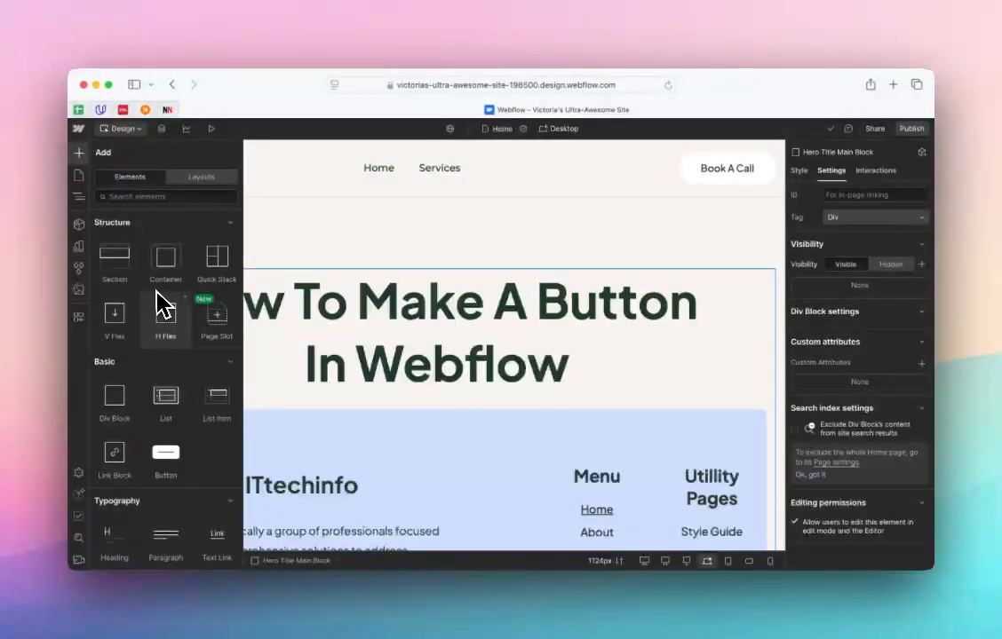
scroll("down", 3)
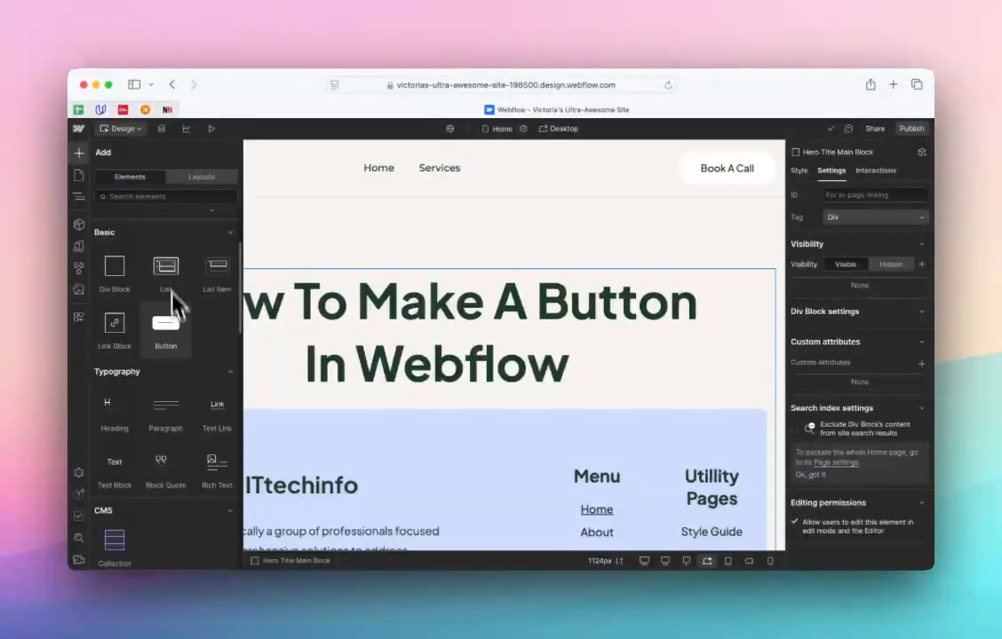
scroll("down", 3)
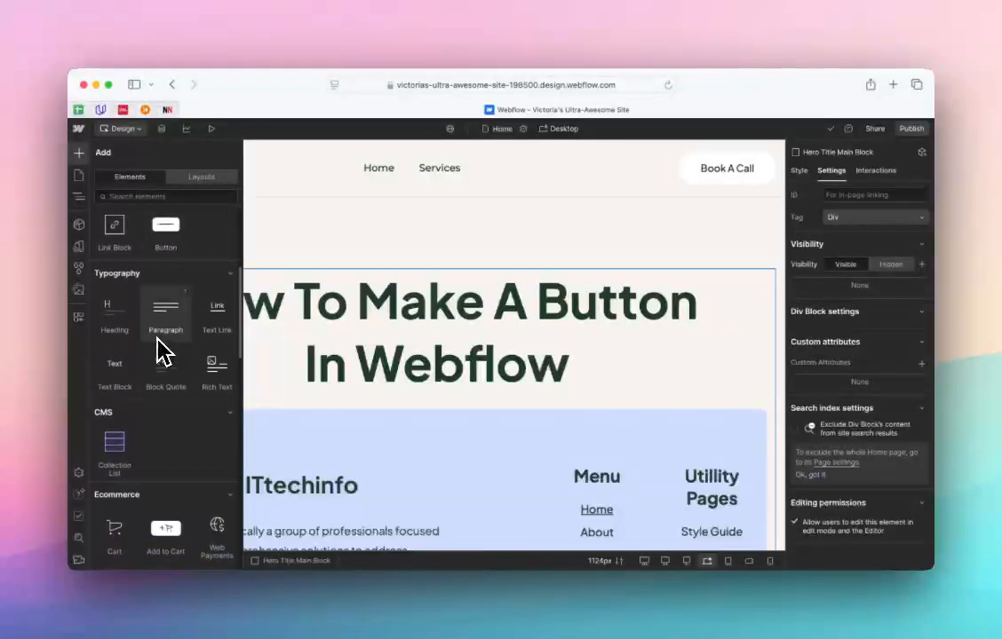
scroll("down", 3)
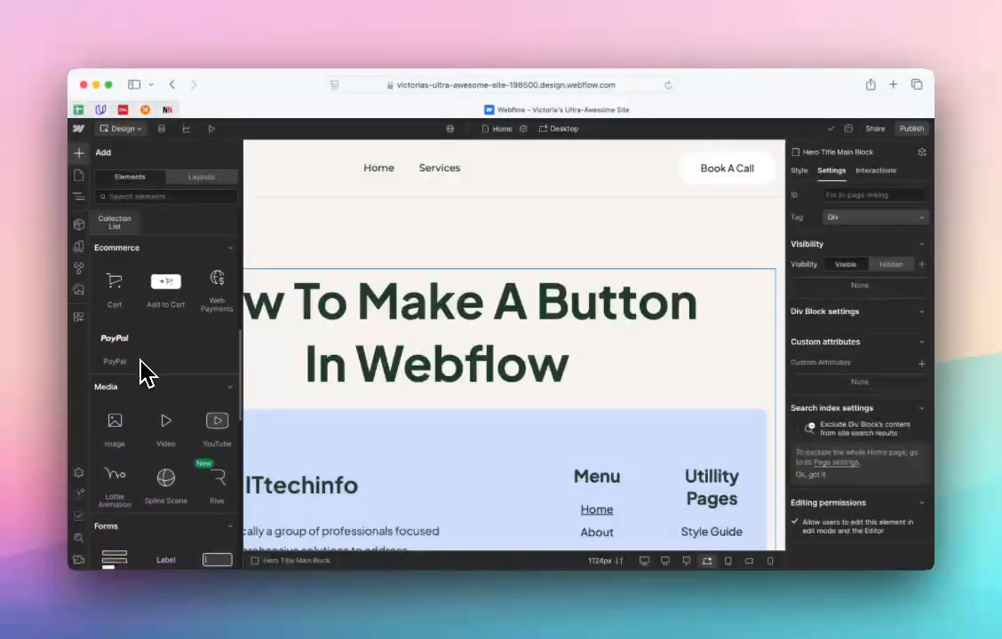
scroll("down", 3)
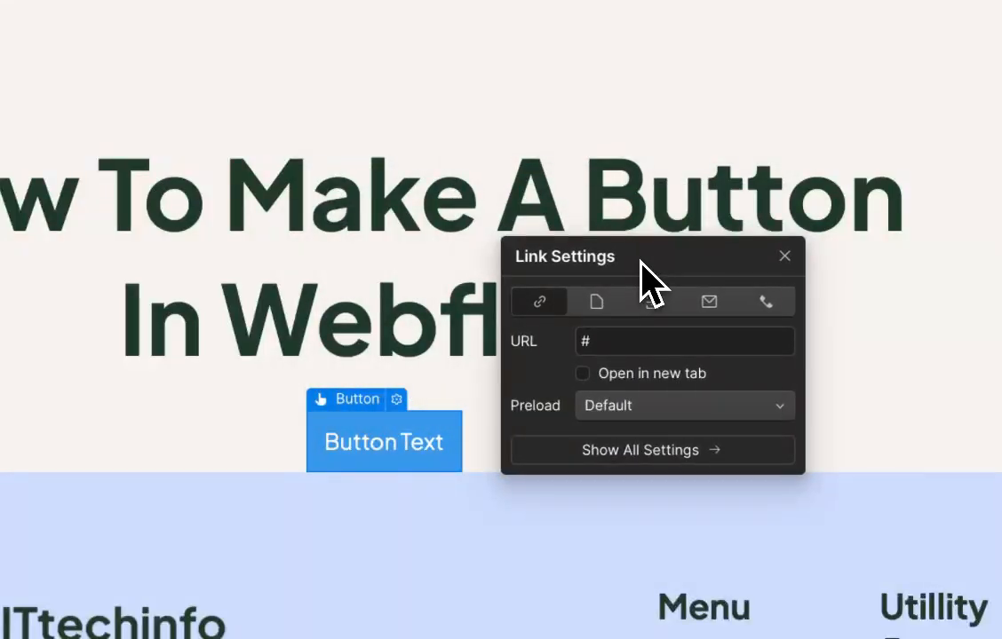
mouse_move(636, 305)
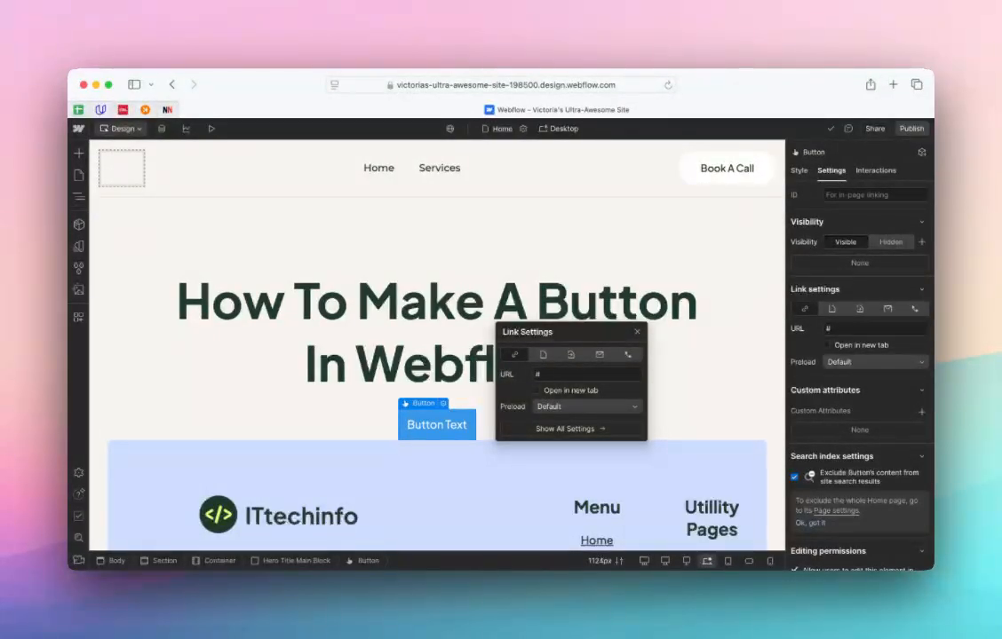
type("https://www.facebook.com")
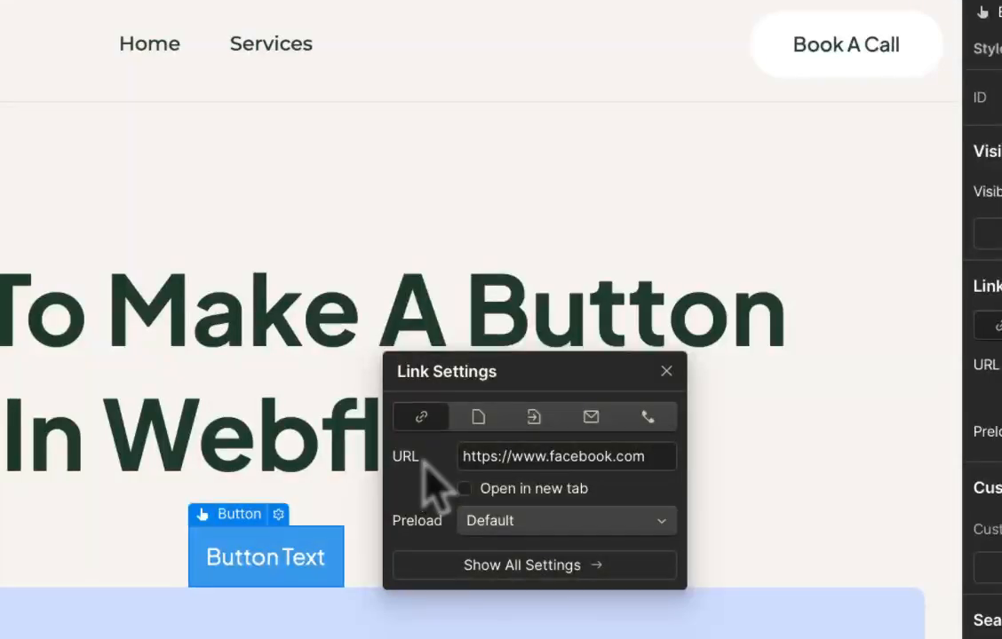
left_click(466, 489)
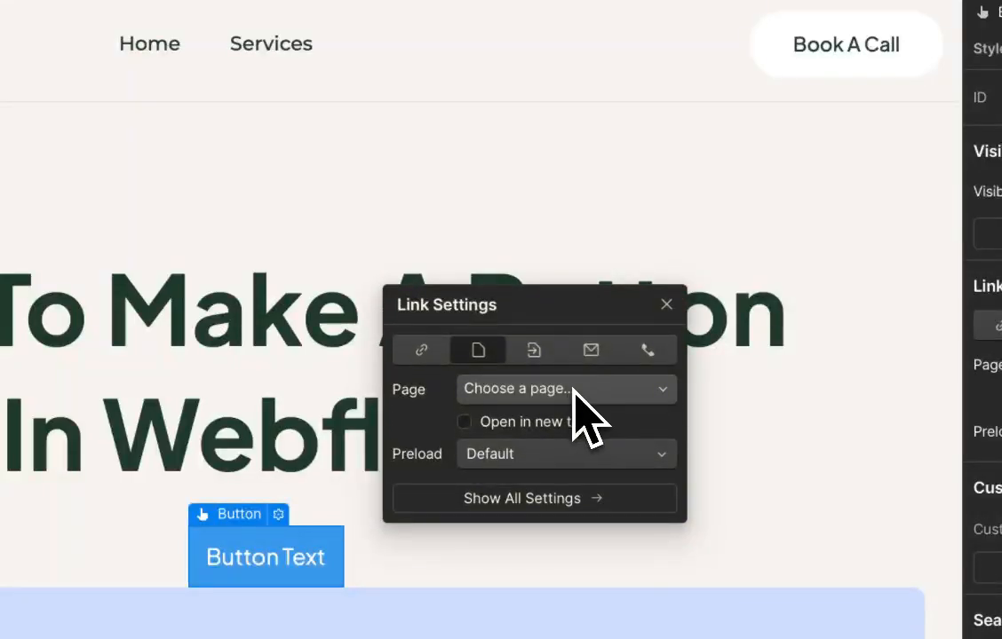
left_click(565, 387)
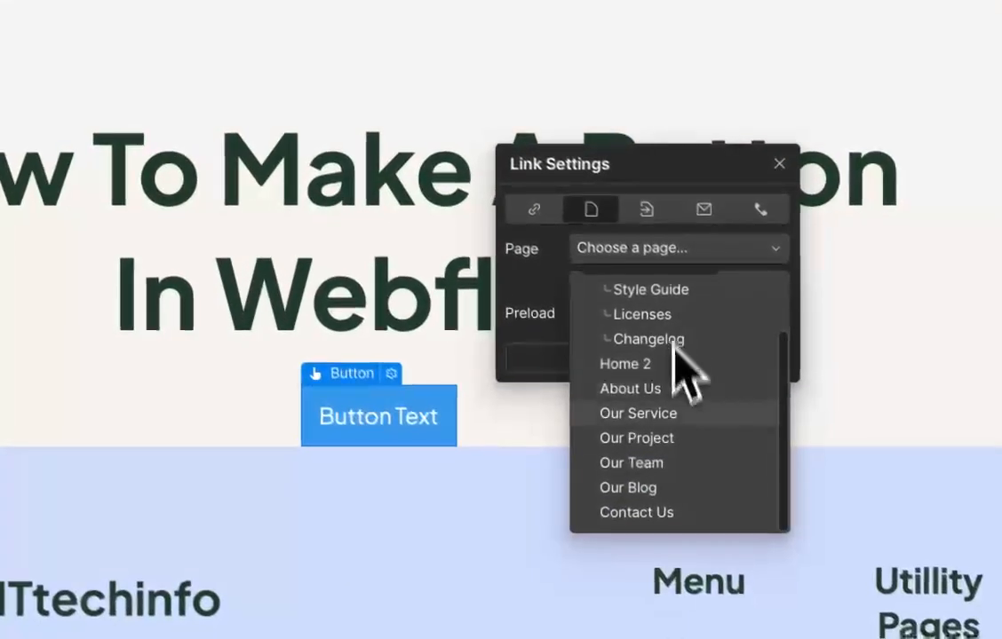
left_click(629, 387)
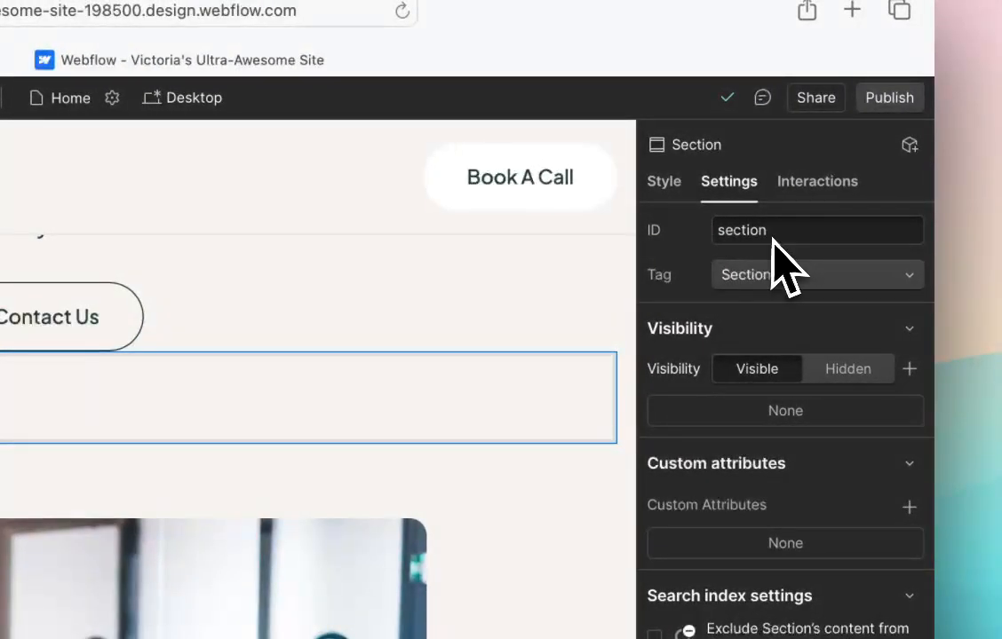
Give the Section the ID 'section' and point the button's link at that section
left_click(815, 231)
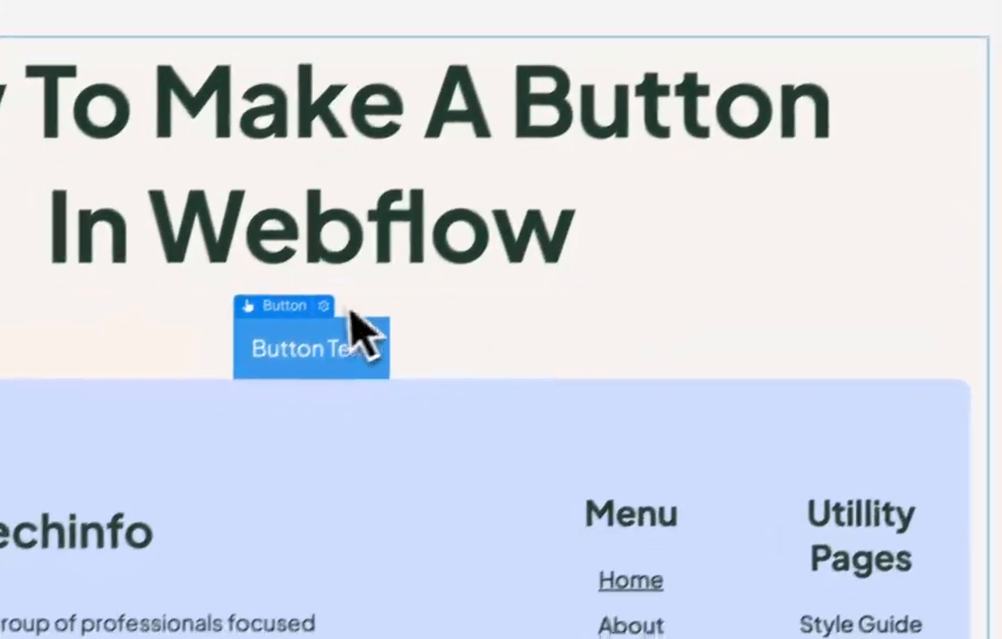
left_click(311, 306)
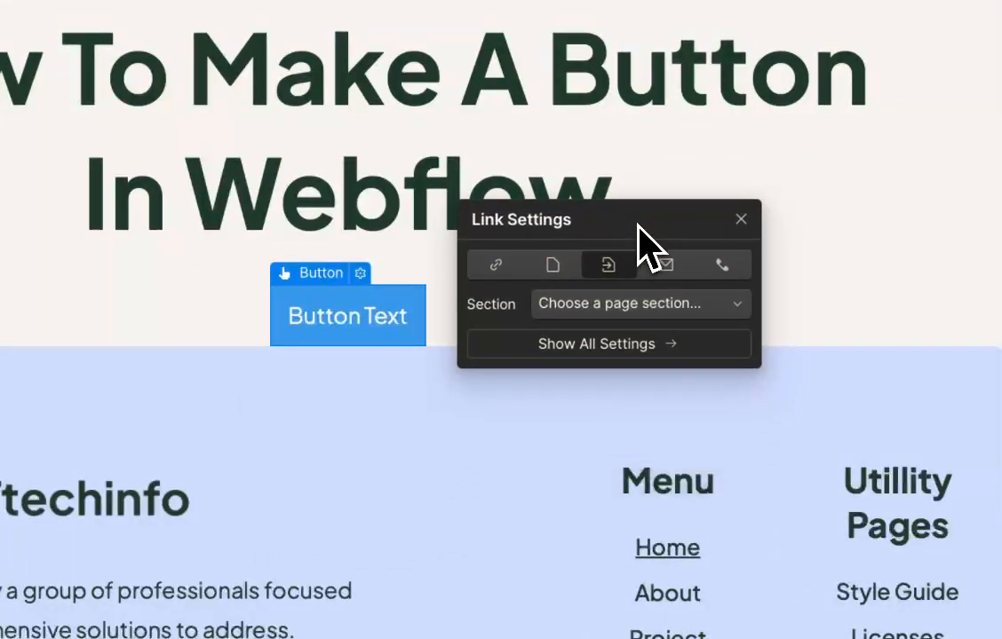
left_click(639, 302)
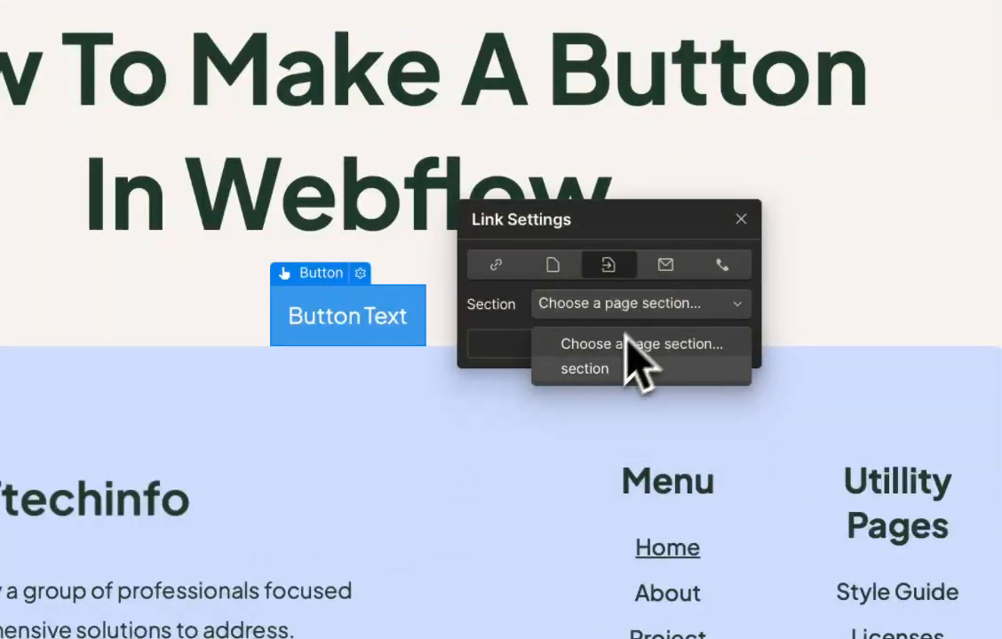
left_click(582, 368)
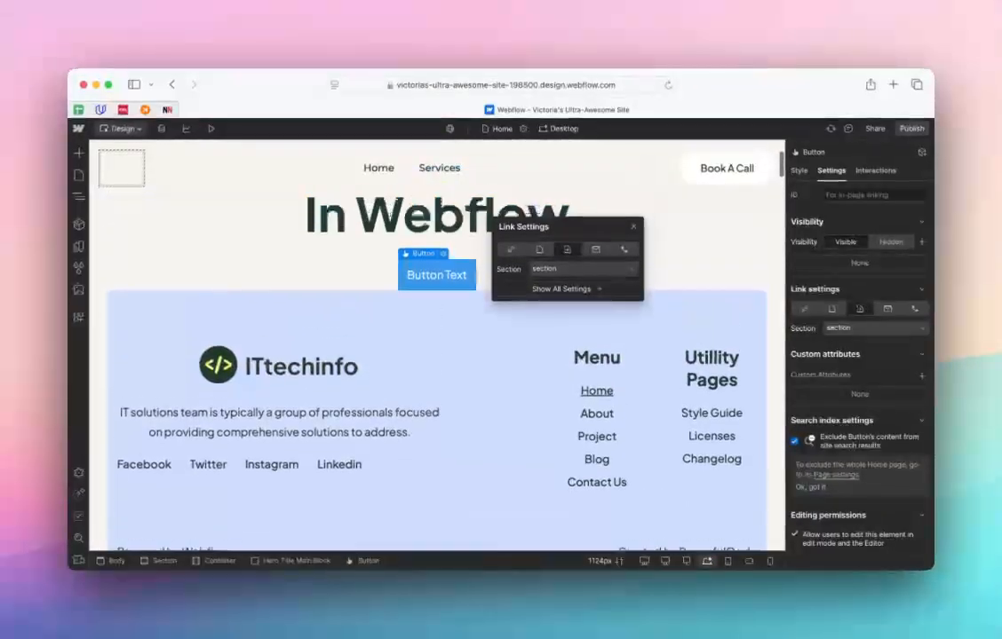
Make the button an email link with the subject 'Sales Enquiry', then move to the phone option
left_click(595, 249)
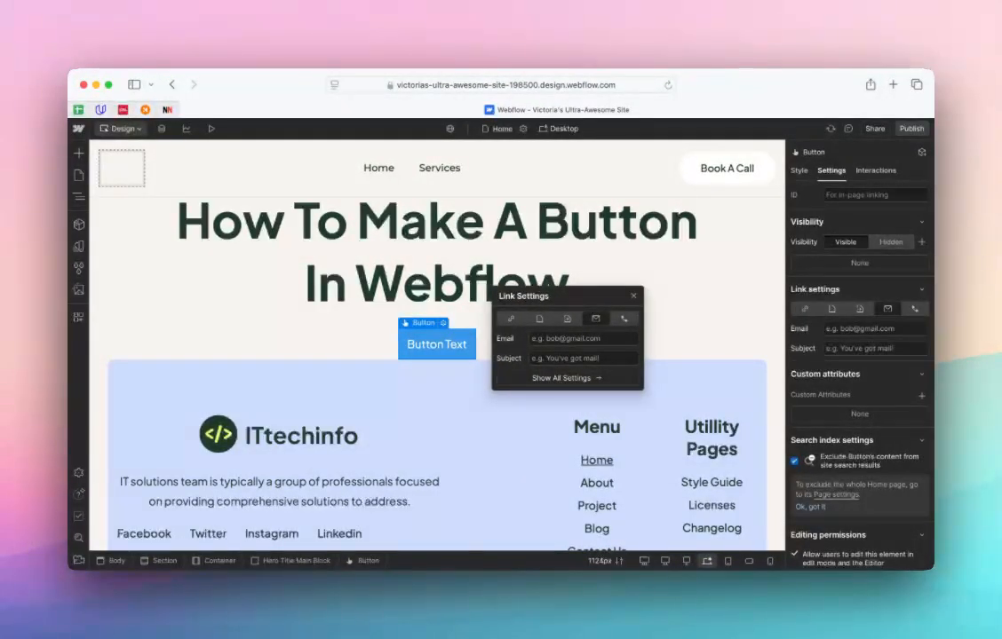
mouse_move(565, 345)
type("sales@coasta")
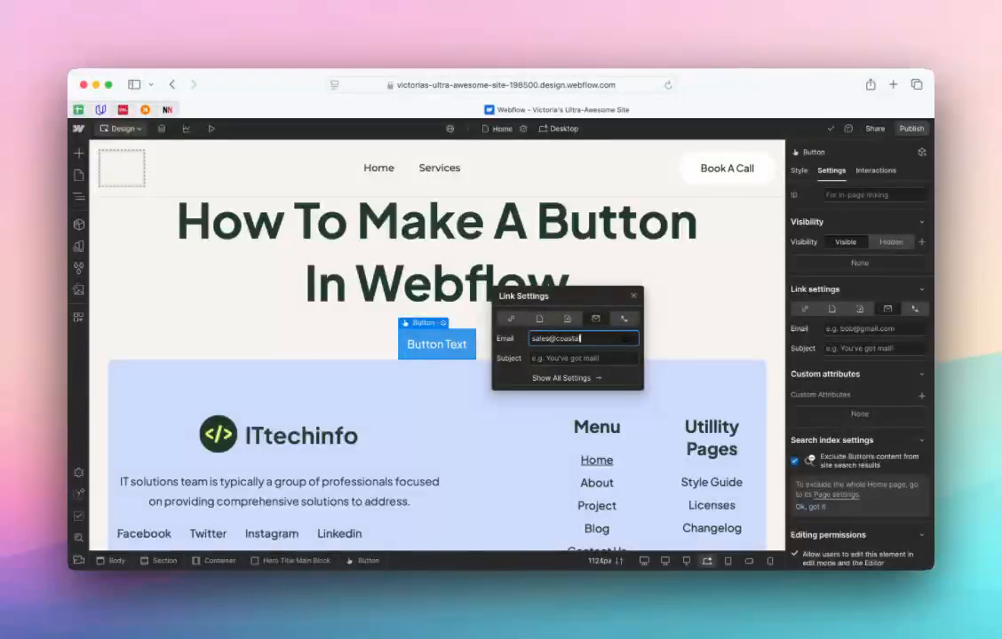
left_click(583, 358)
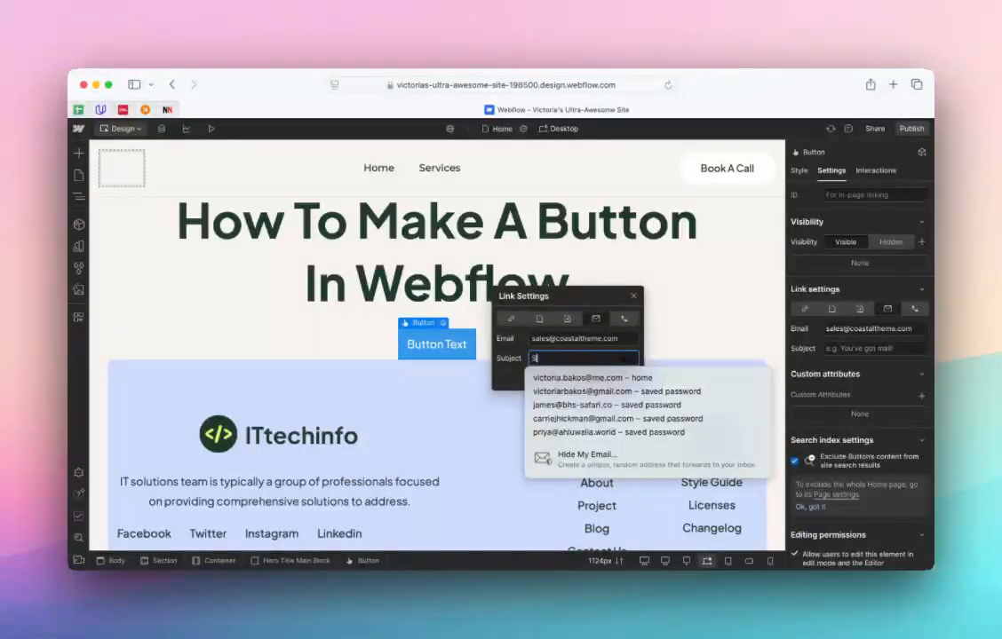
type("ales Enquiry")
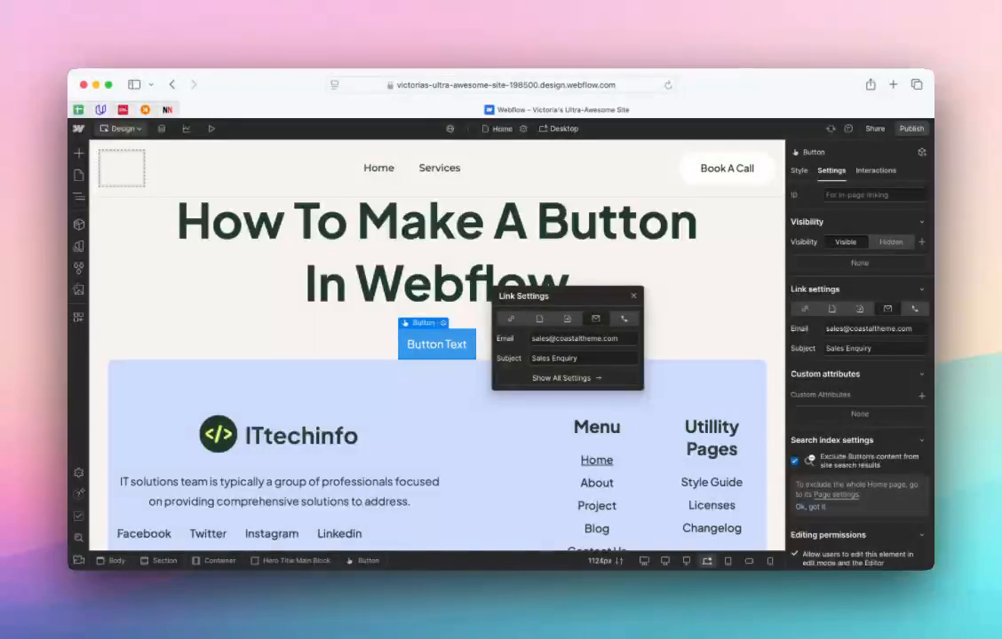
left_click(625, 318)
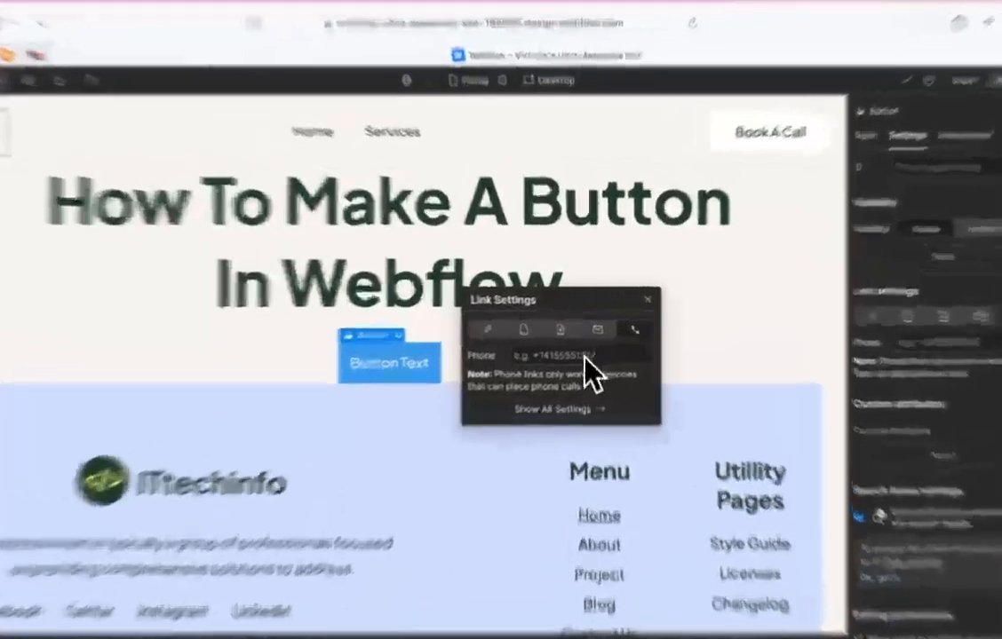
type("+44")
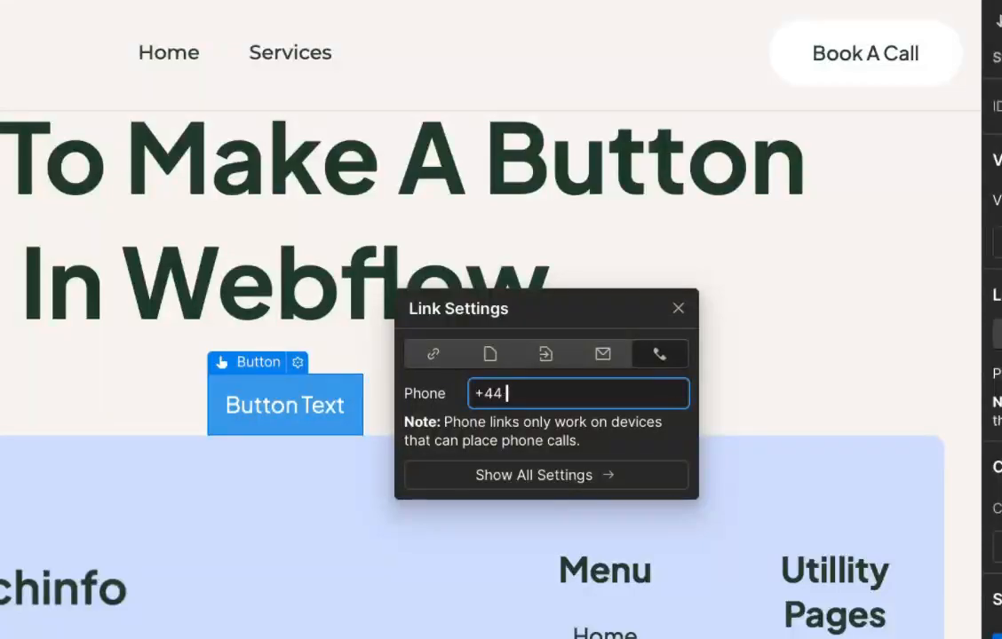
type("919203801")
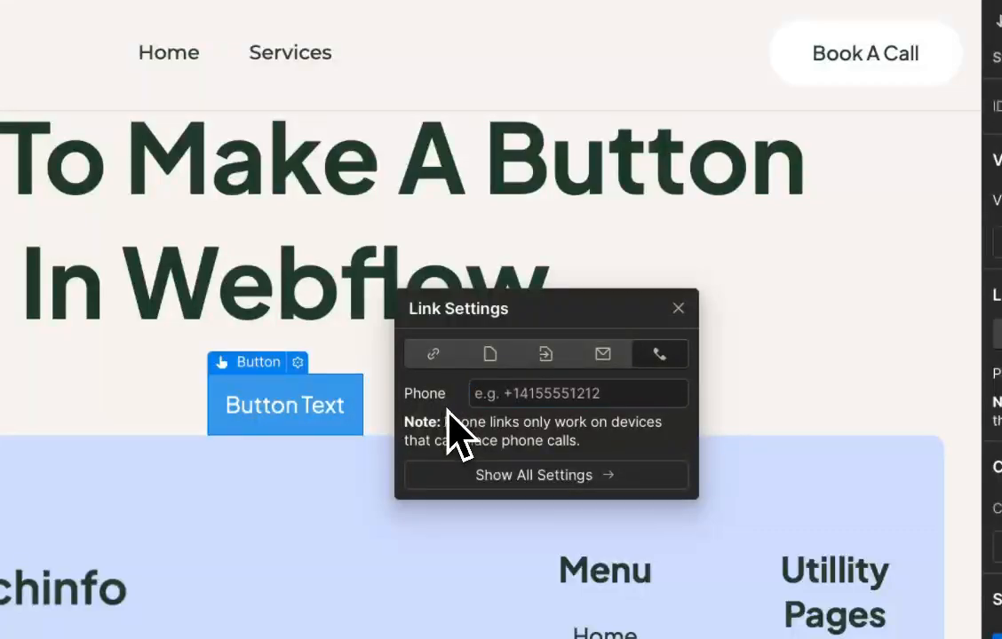
mouse_move(678, 329)
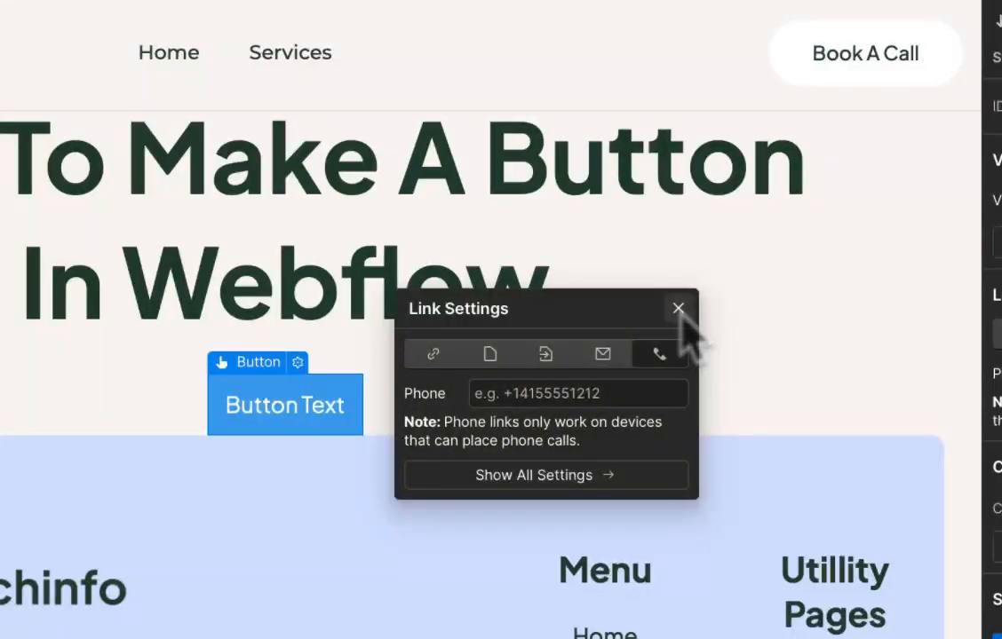
left_click(546, 353)
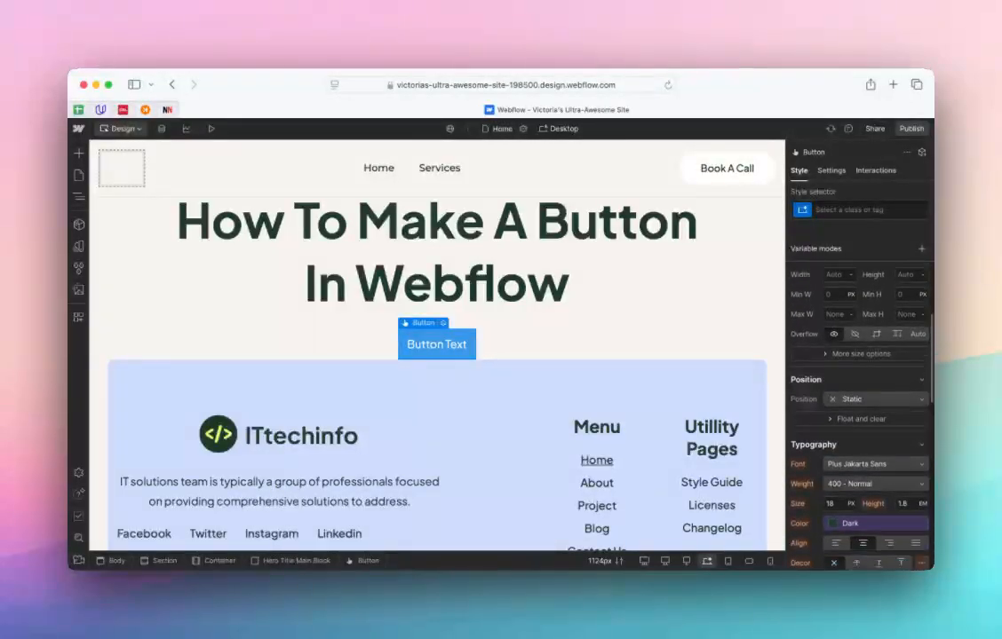
Set the button background to #f00e30 with white 16px text
scroll("down", 3)
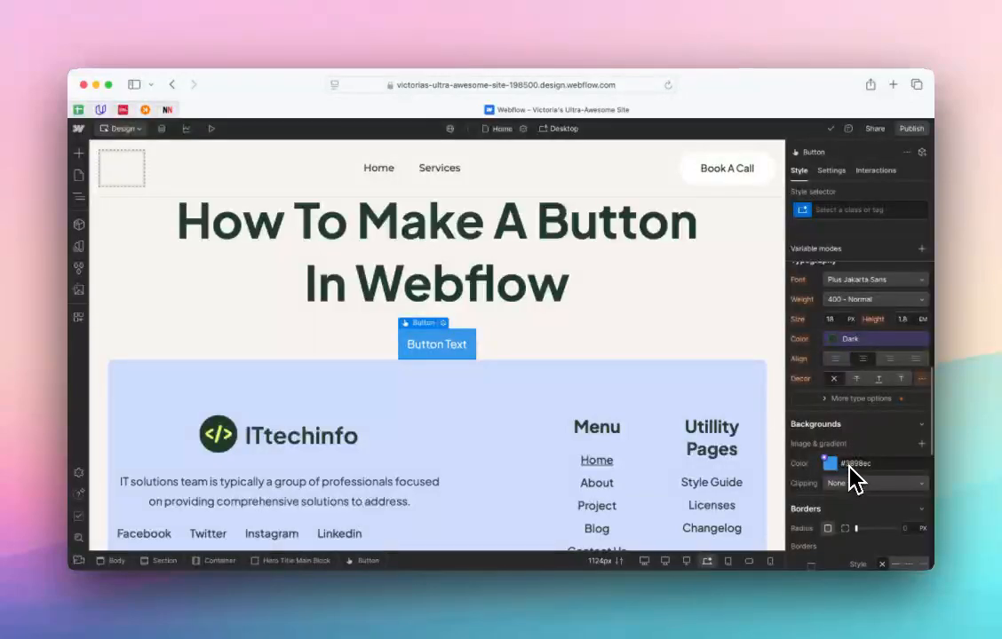
left_click(830, 462)
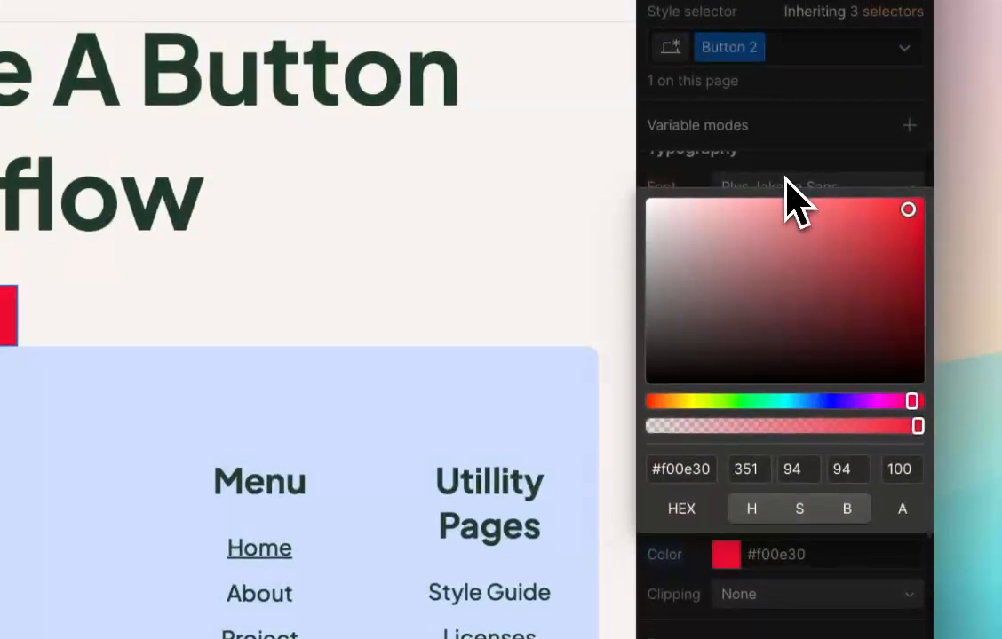
left_click(725, 306)
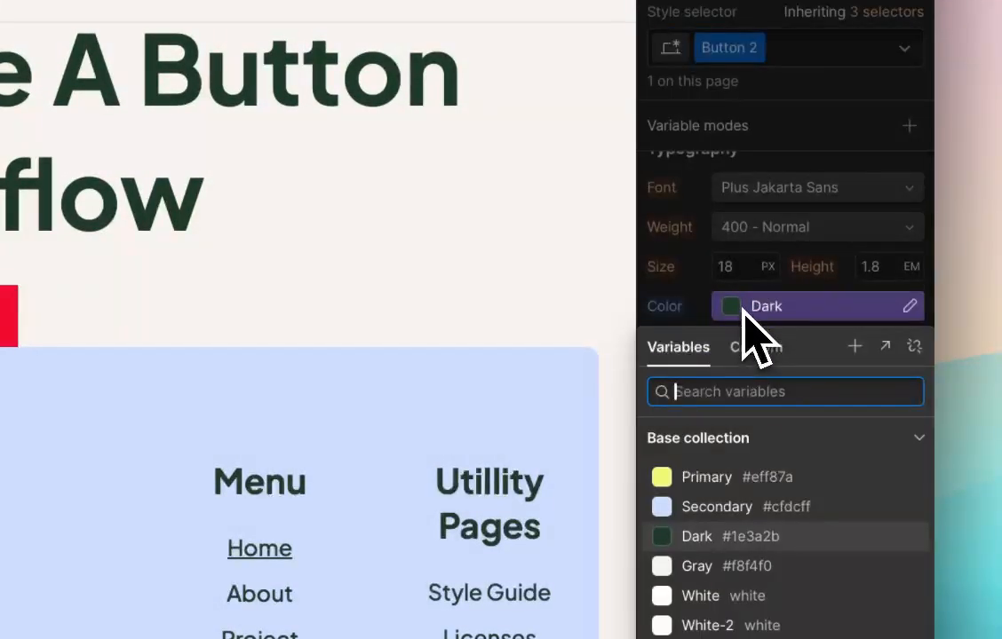
left_click(700, 597)
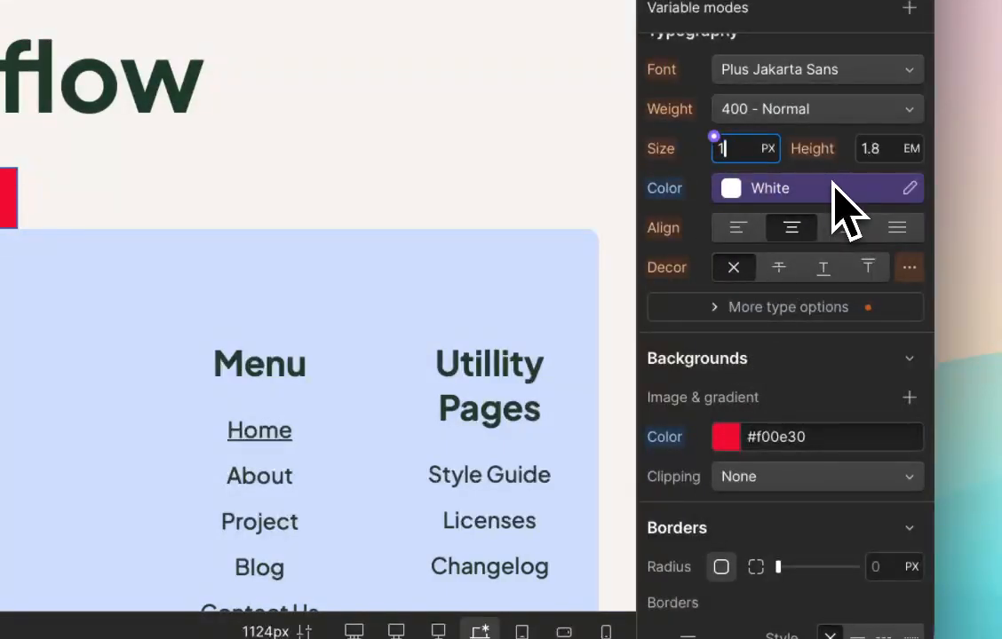
type("16")
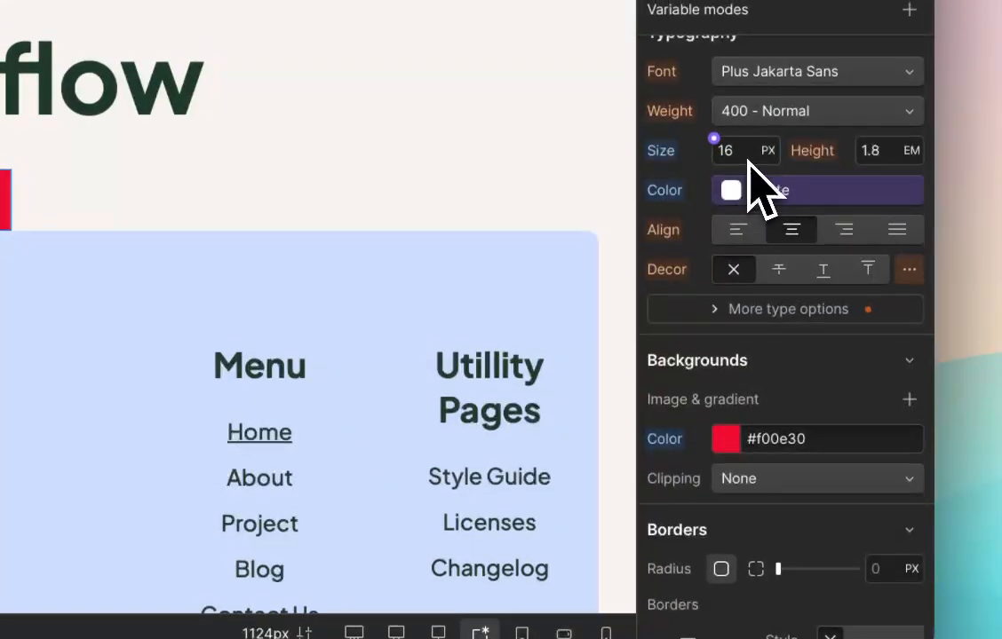
Set the button text weight to 300 Light and the font to Ubuntu
left_click(814, 110)
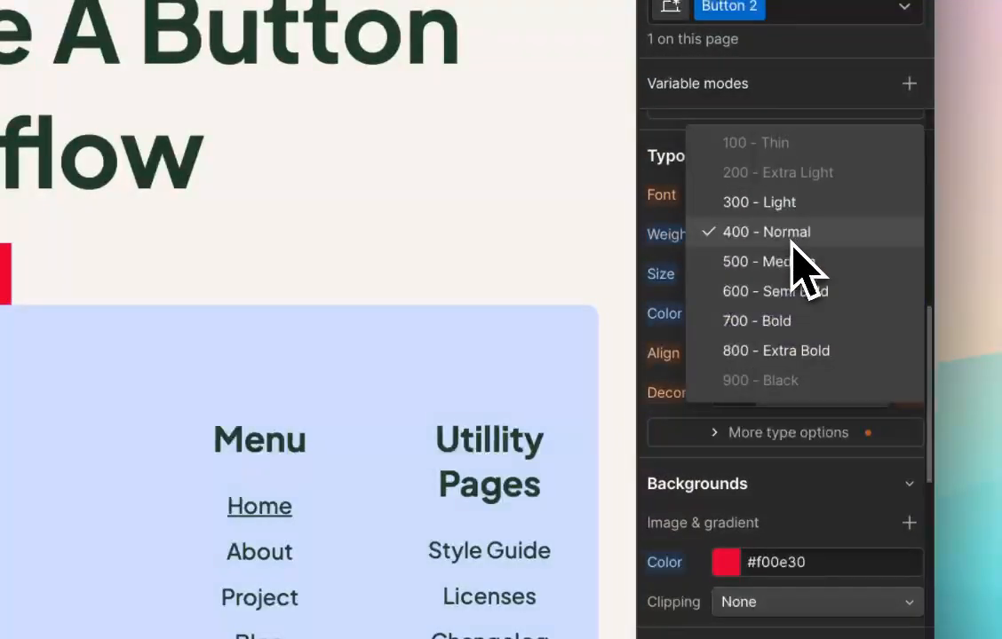
left_click(760, 203)
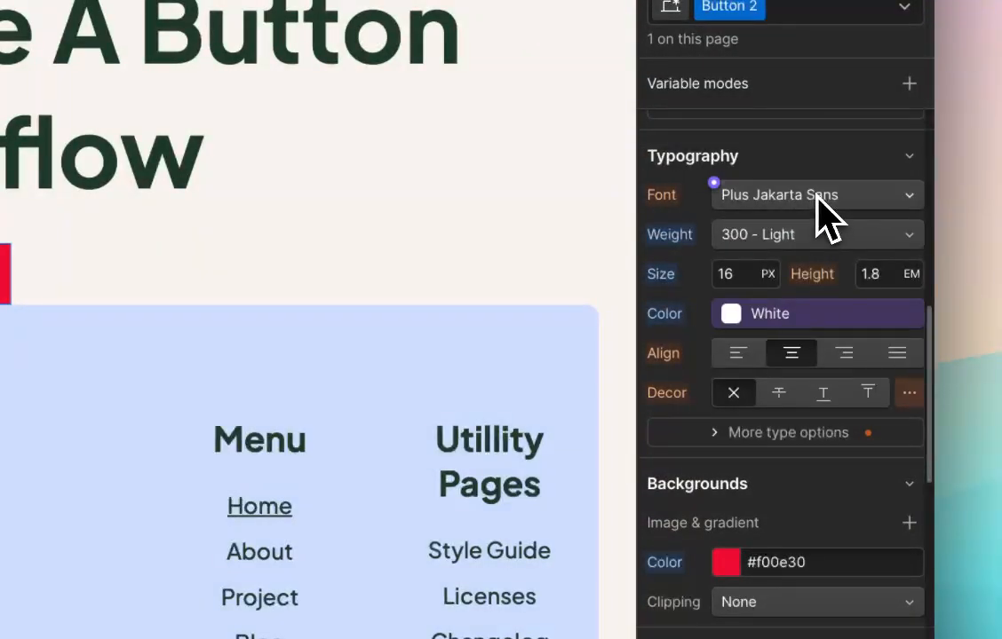
left_click(813, 193)
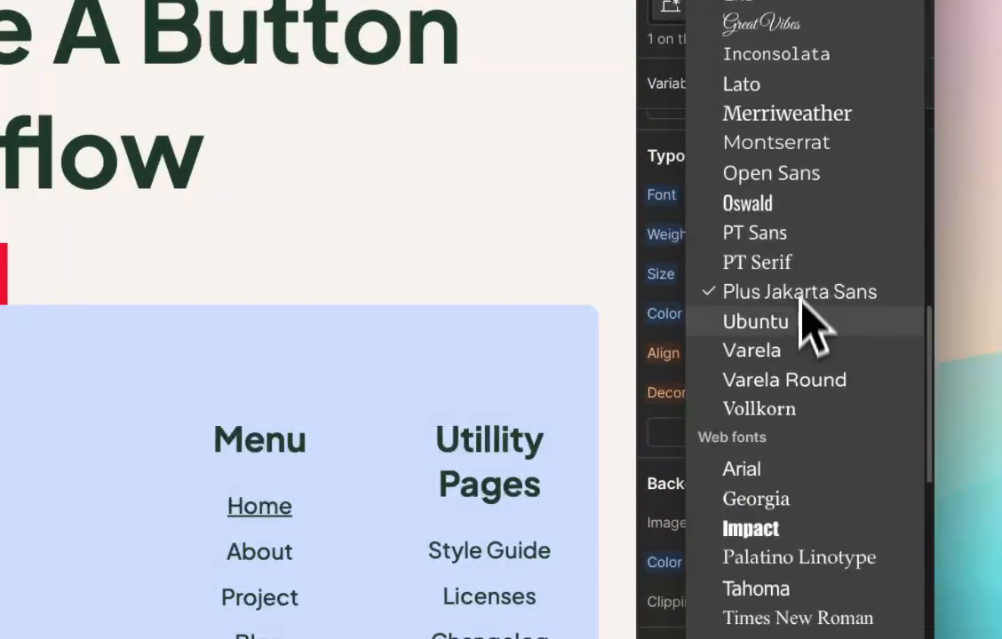
left_click(755, 321)
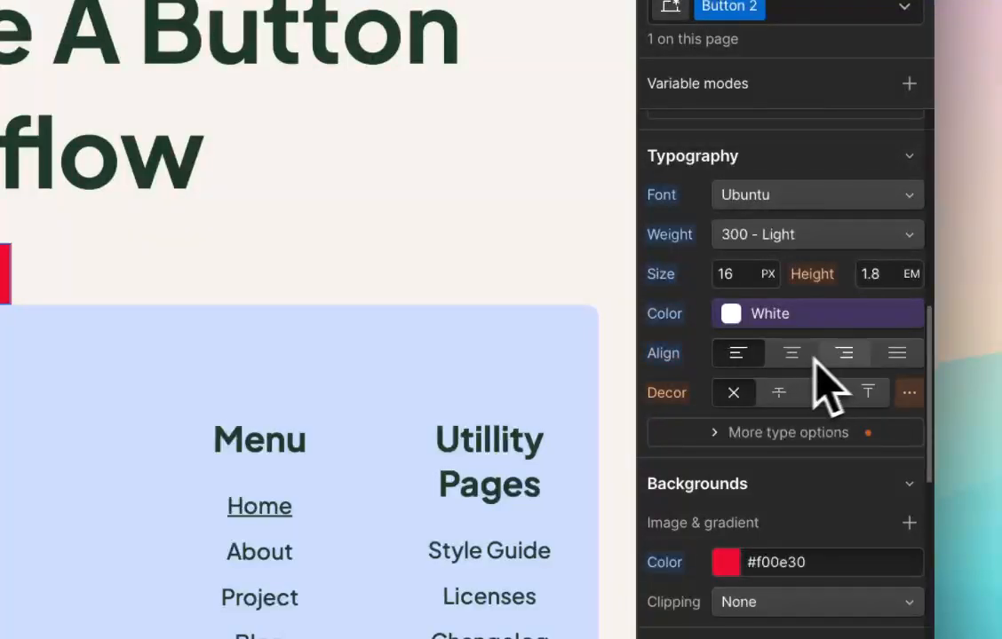
left_click(790, 352)
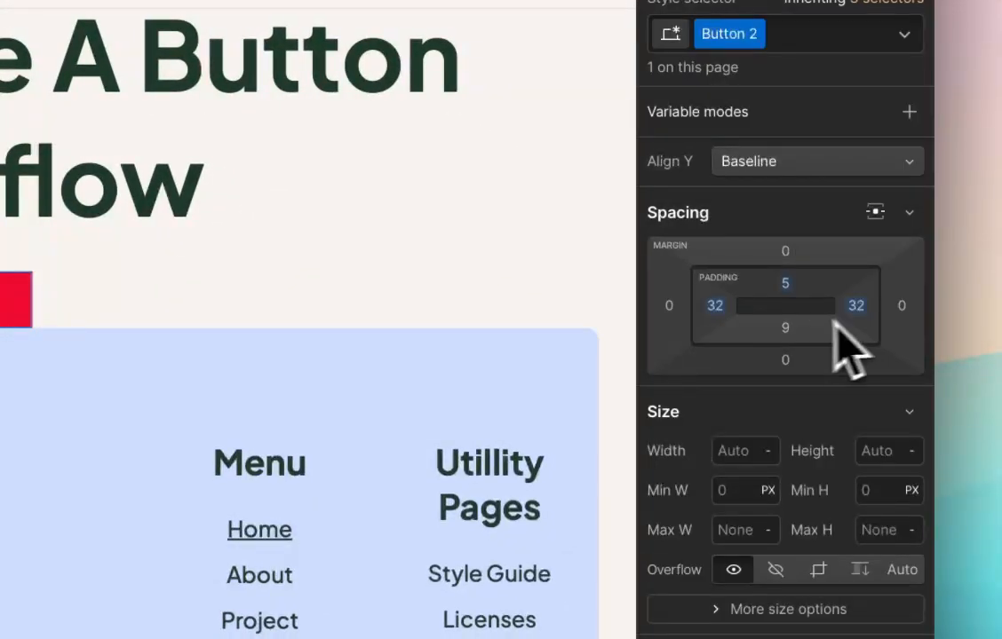
Set the button padding to 32 left and right, 5 top and bottom
left_click(785, 326)
type("5")
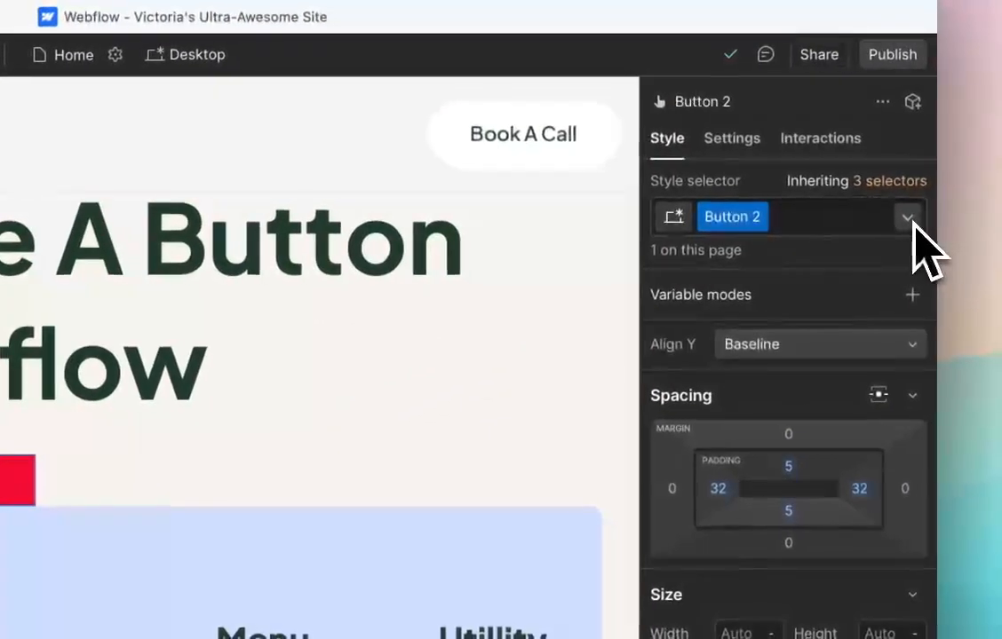
Switch to the Hover state and set its background colour to #8f0d20
left_click(906, 216)
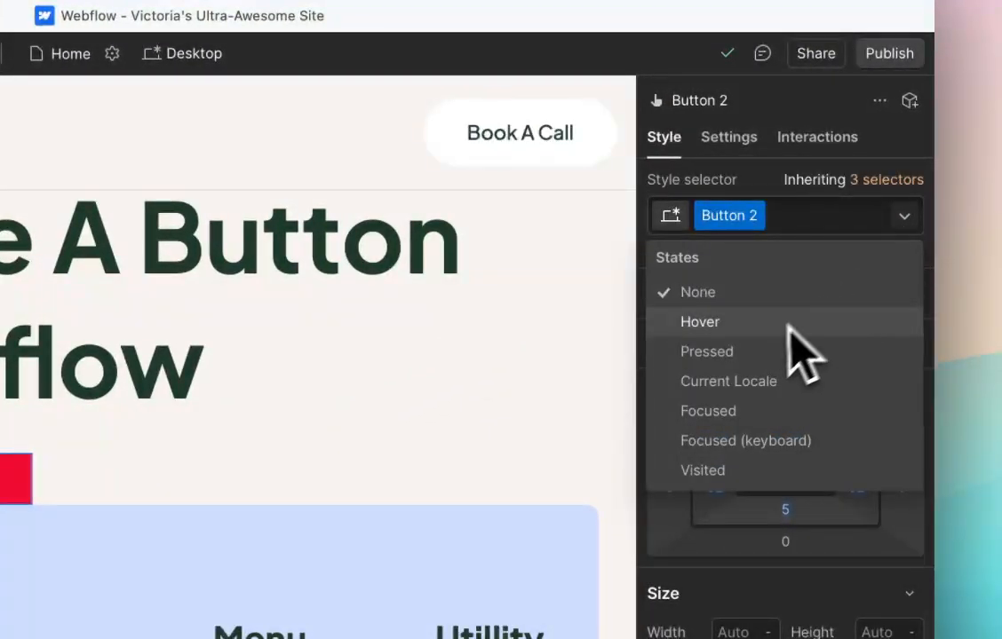
left_click(699, 321)
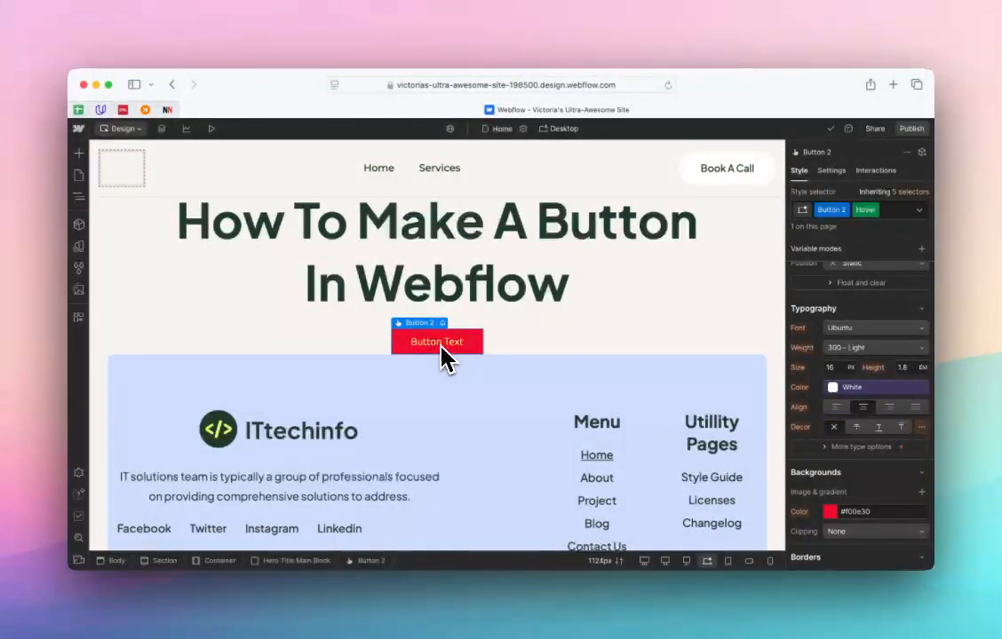
scroll("down", 3)
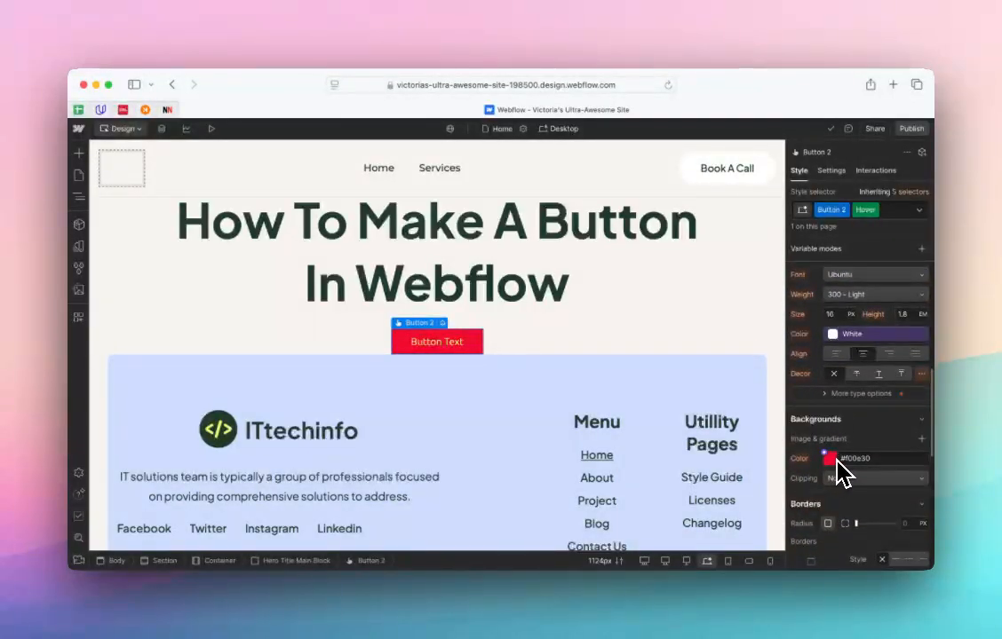
left_click(828, 458)
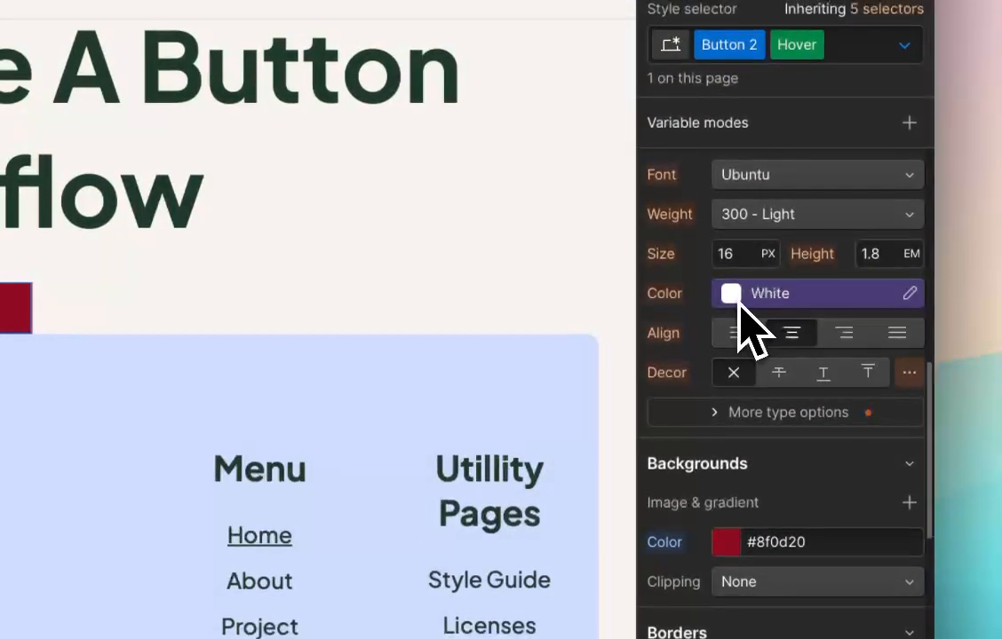
Set the hover text colour to the Secondary variable and return to the base state
left_click(730, 293)
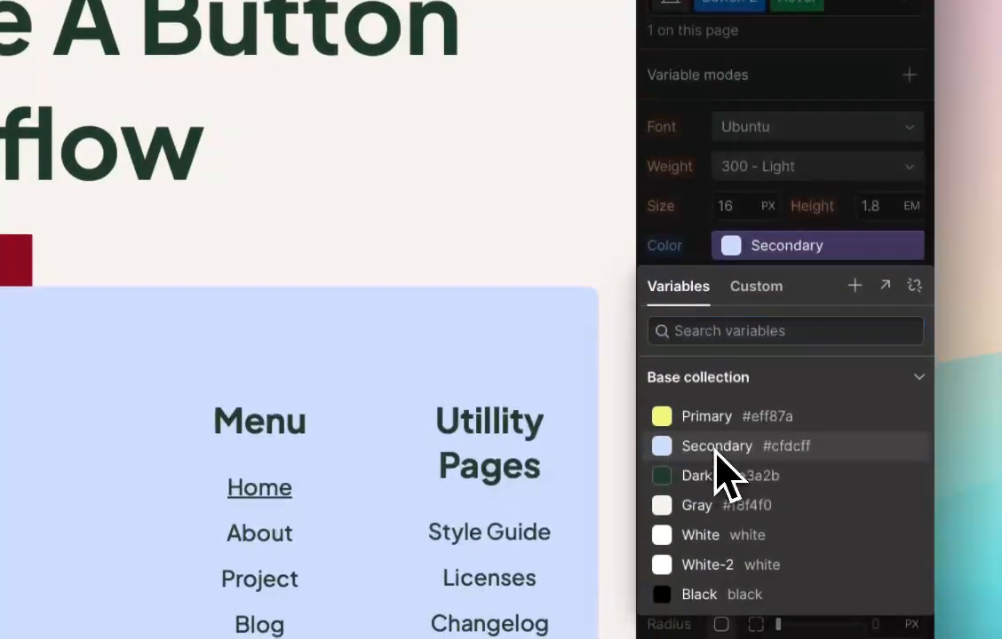
left_click(902, 230)
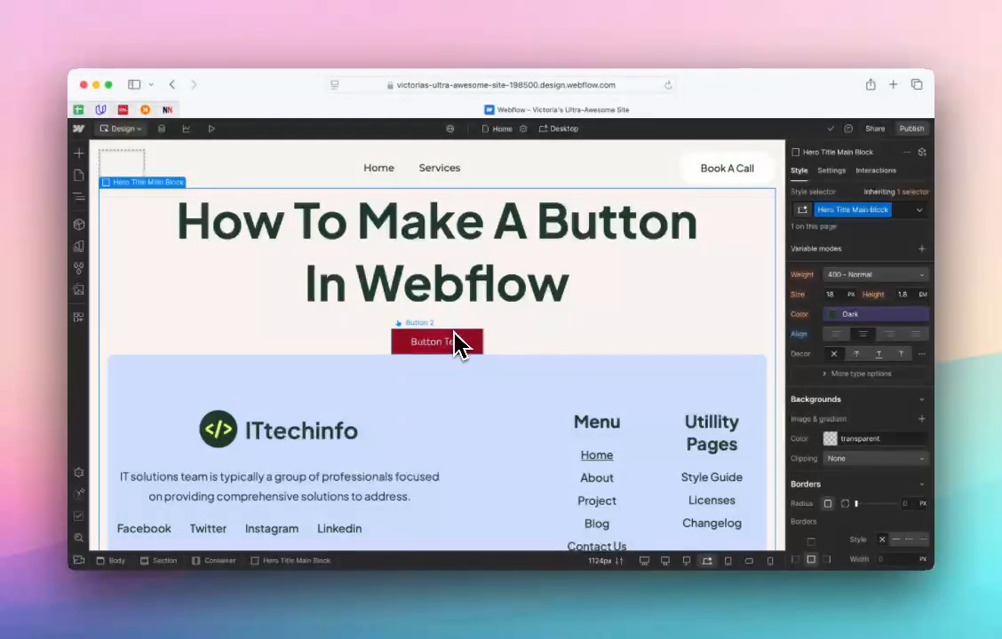
left_click(920, 209)
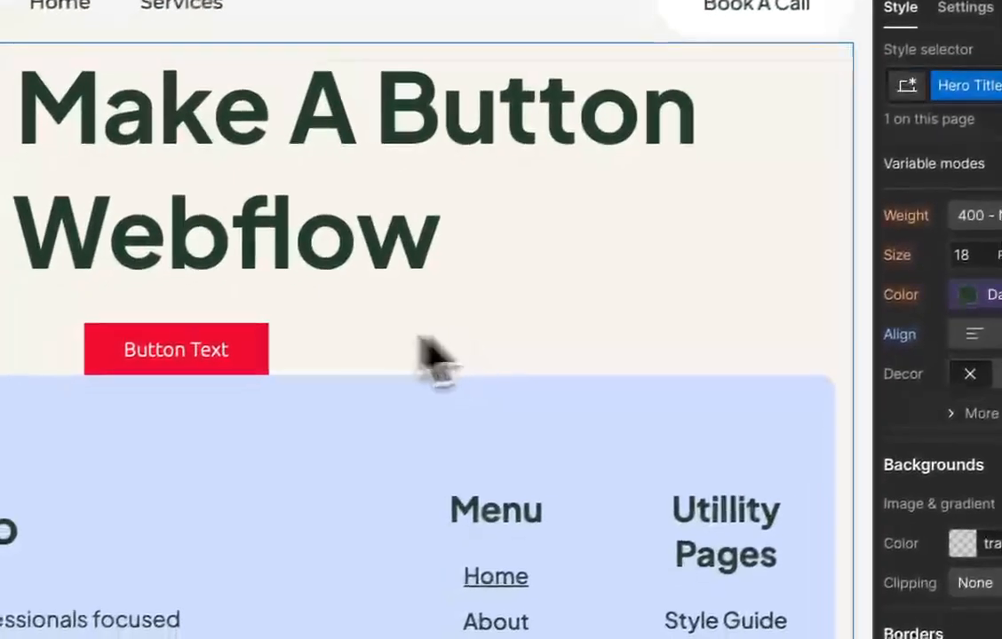
left_click(906, 221)
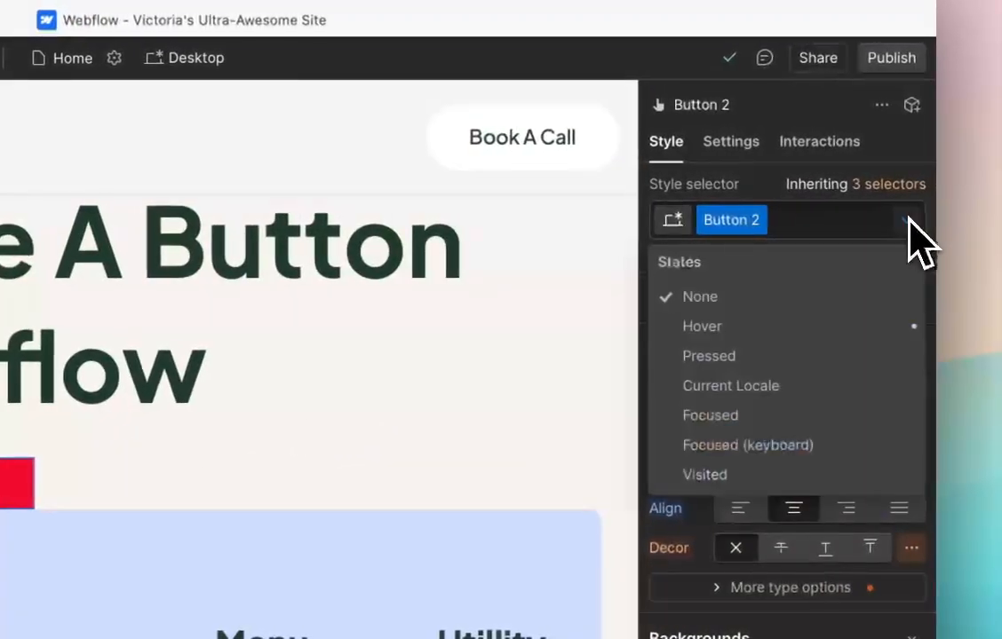
mouse_move(844, 373)
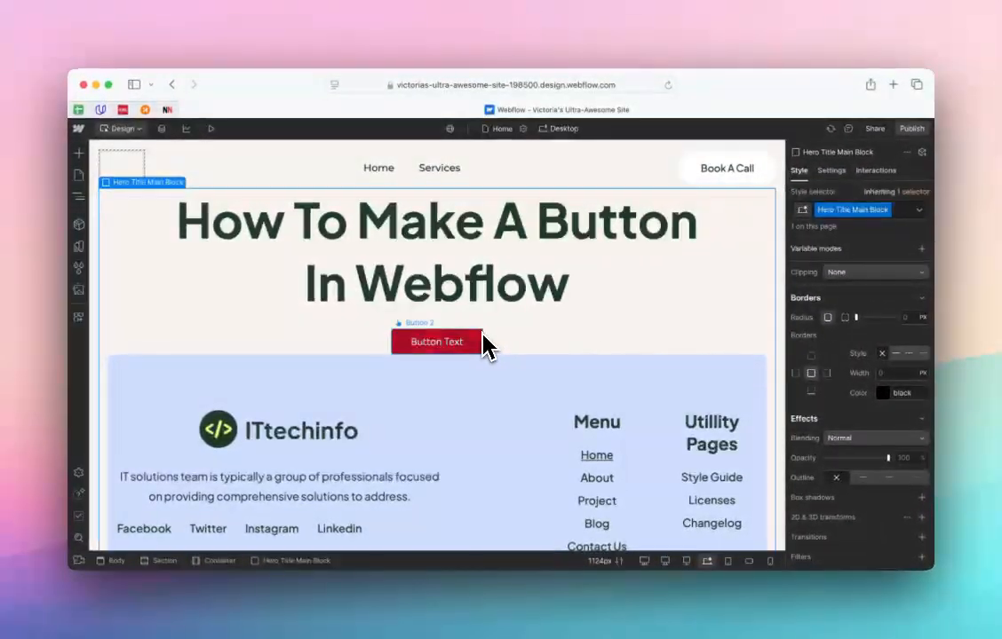
mouse_move(533, 357)
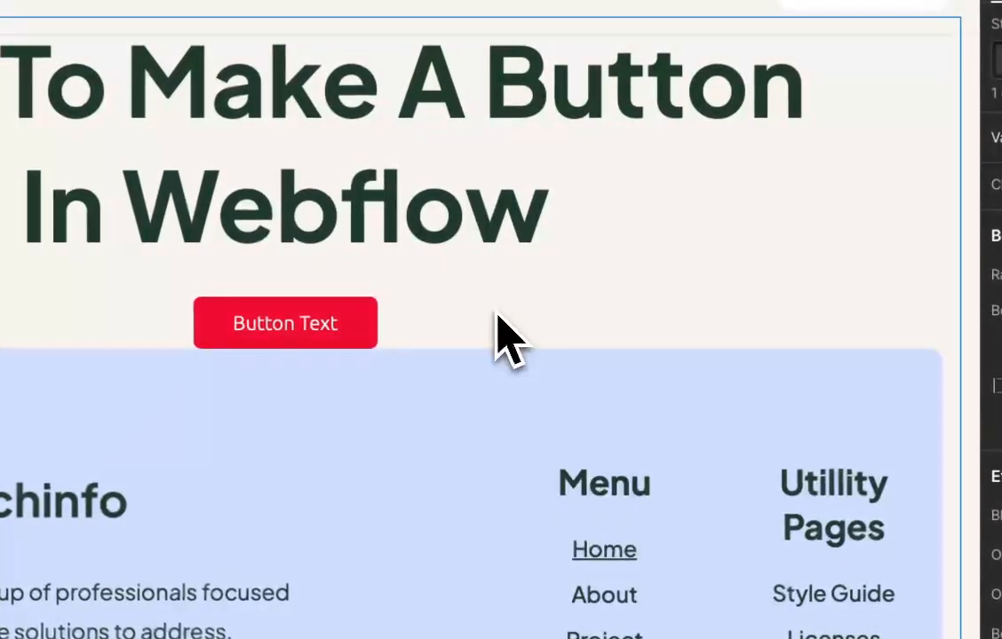
Review the rounded button's link settings and dismiss them
left_click(284, 323)
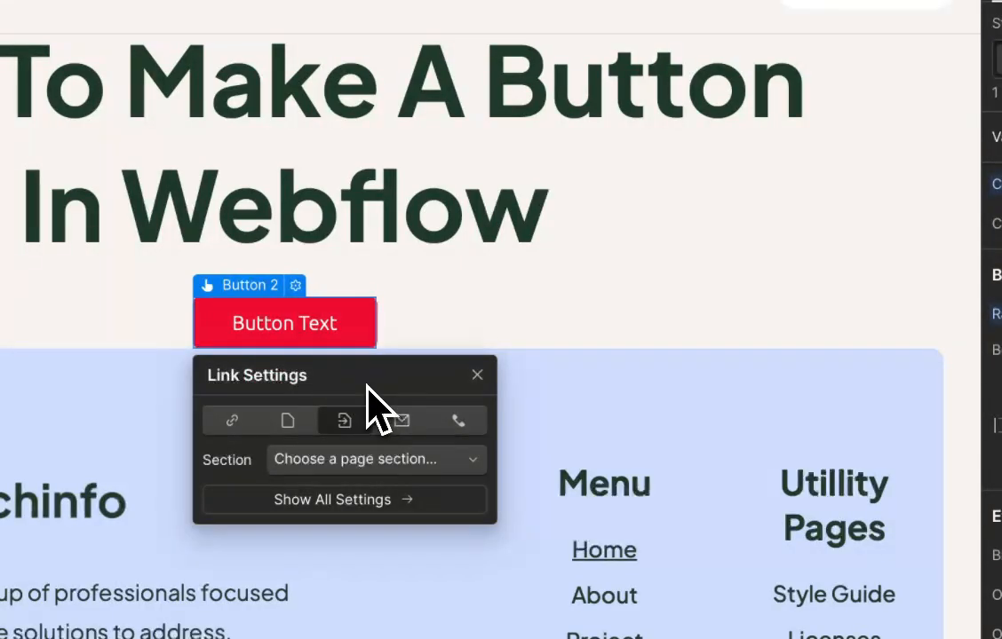
left_click(477, 375)
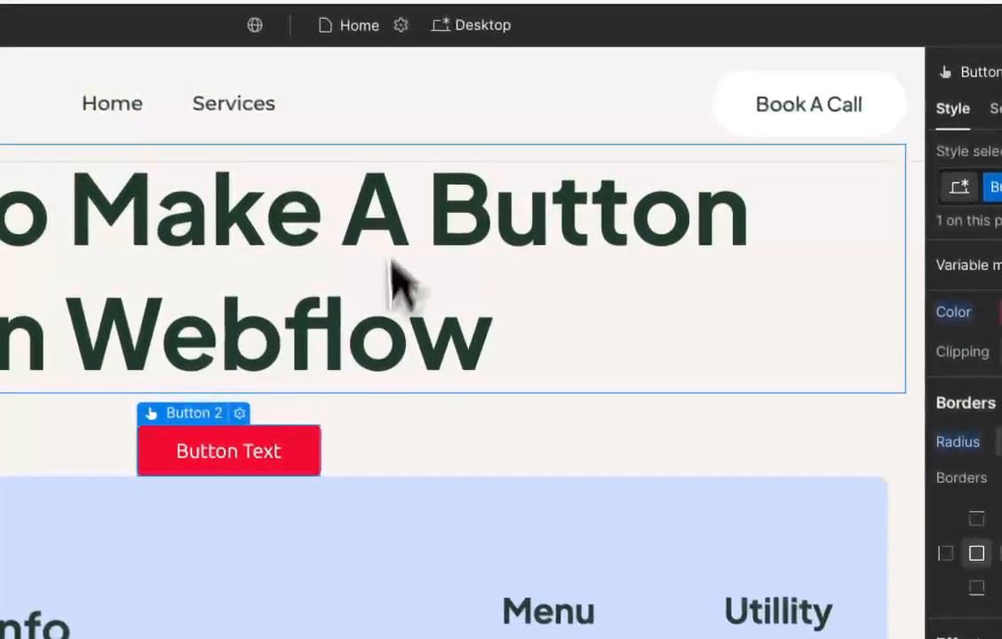